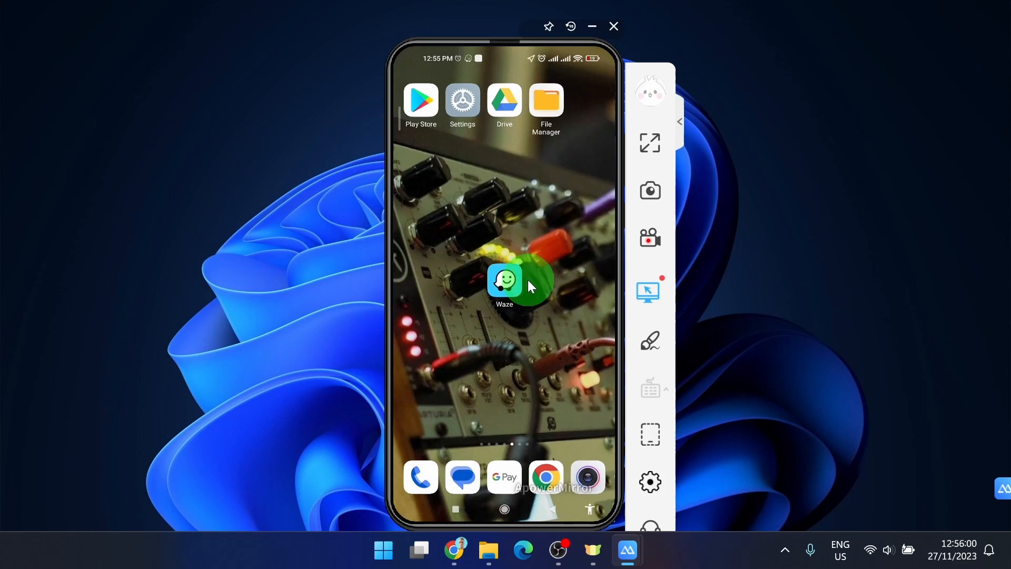
- Launch Waze from the home screen and reach its Settings list via the main menu
{"action": "left_click", "coordinate": [505, 281]}
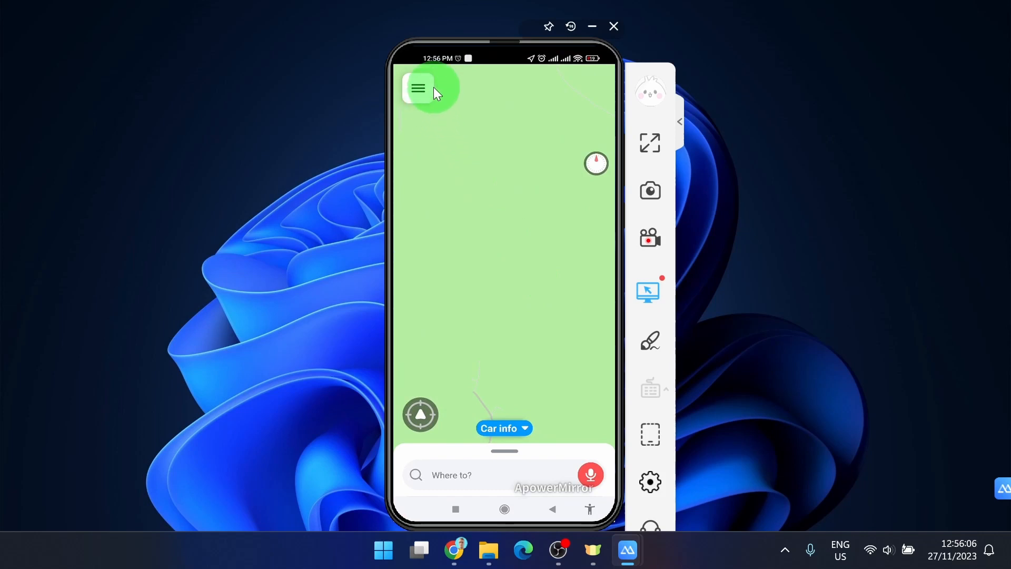
{"action": "left_click", "coordinate": [418, 87]}
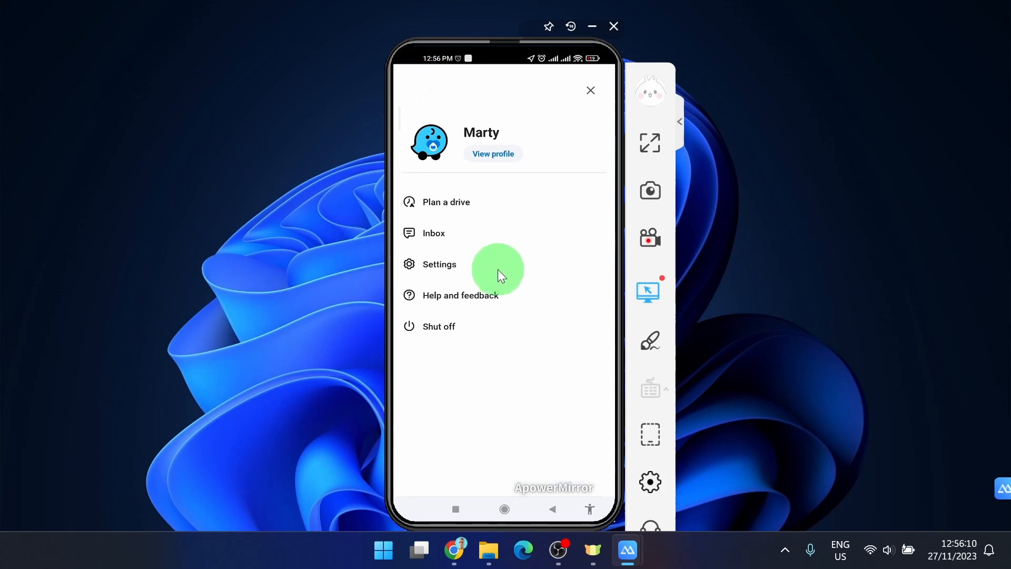
{"action": "left_click", "coordinate": [438, 263]}
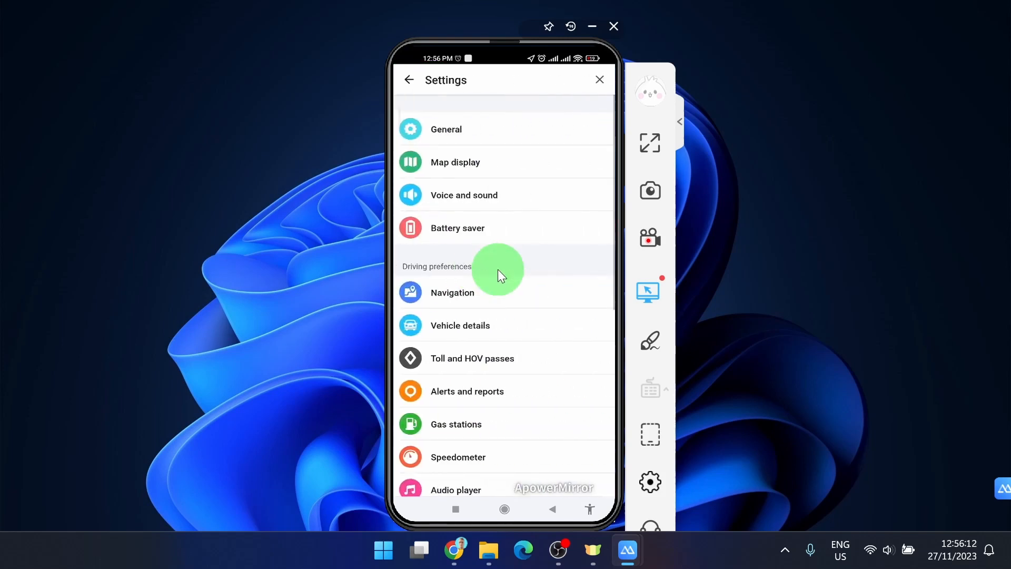
{"action": "mouse_move", "coordinate": [460, 129]}
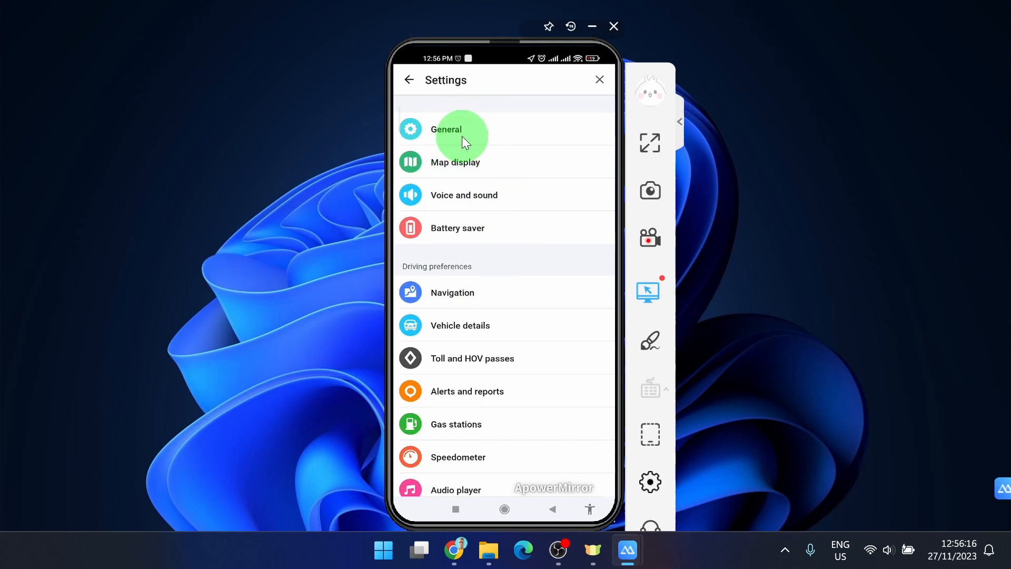
- In General settings, switch Distance units from Mile to km
{"action": "left_click", "coordinate": [447, 128]}
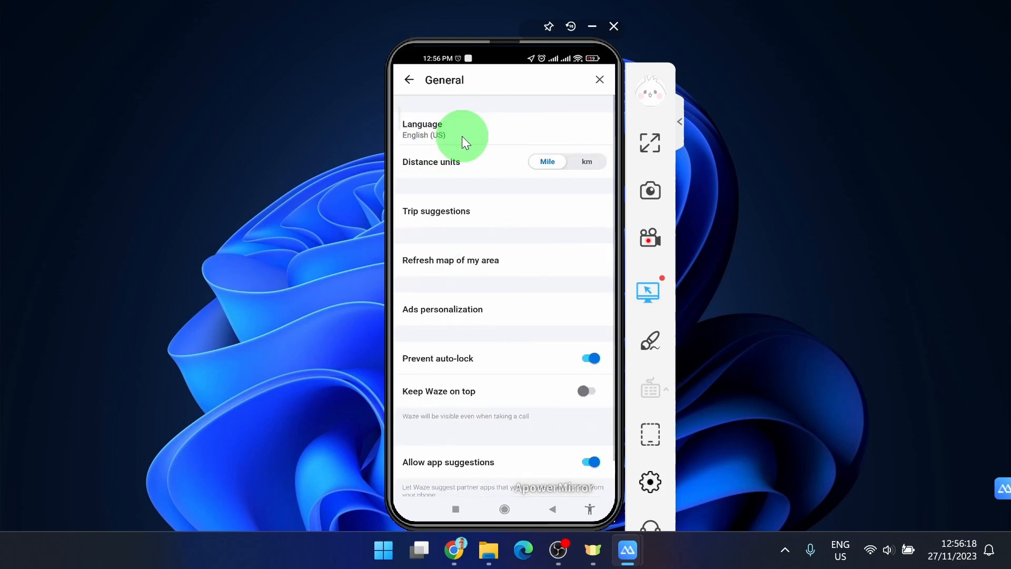
{"action": "mouse_move", "coordinate": [442, 176]}
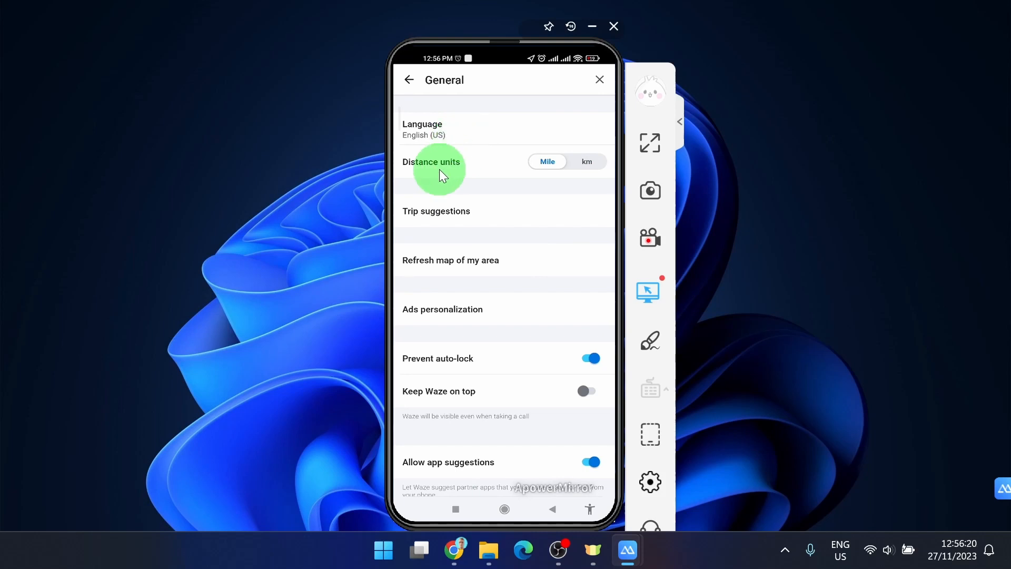
{"action": "mouse_move", "coordinate": [547, 161]}
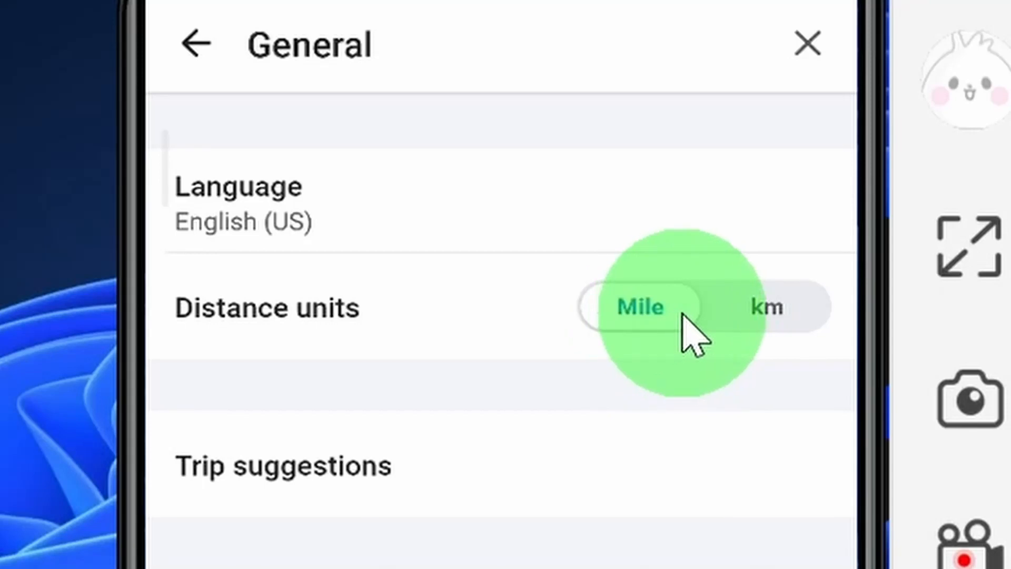
{"action": "left_click", "coordinate": [641, 307]}
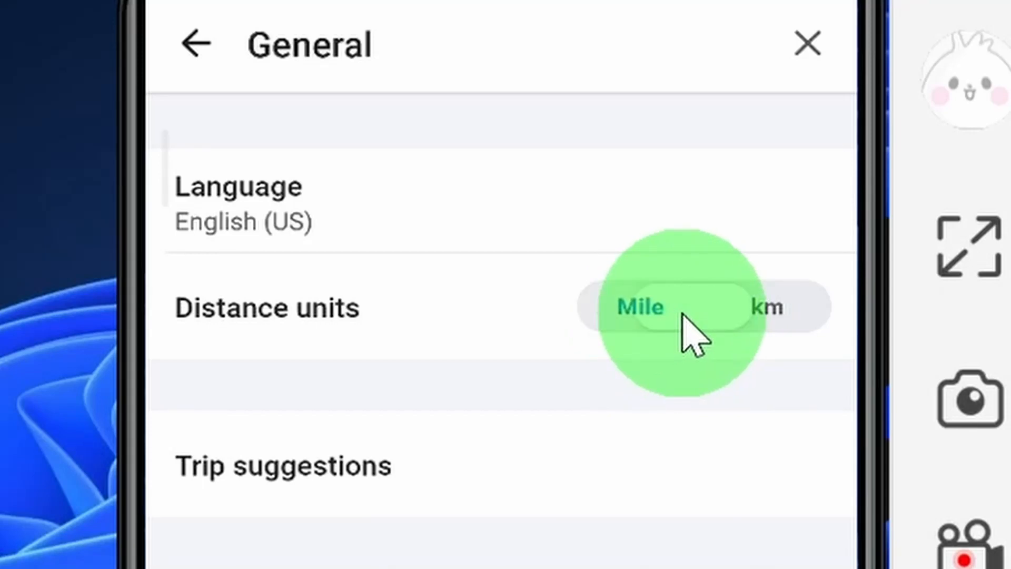
{"action": "left_click", "coordinate": [766, 307]}
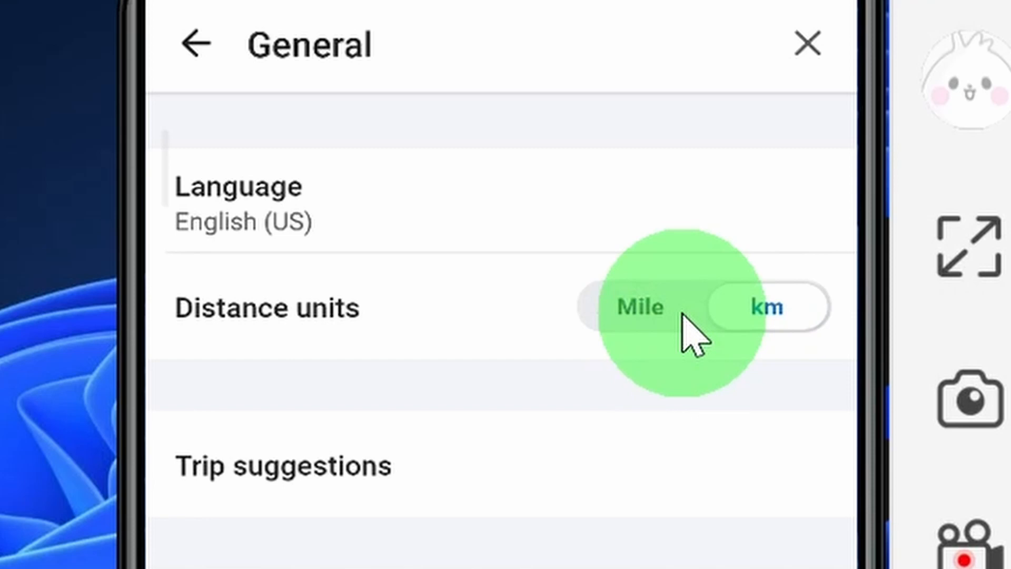
{"action": "left_click", "coordinate": [768, 306]}
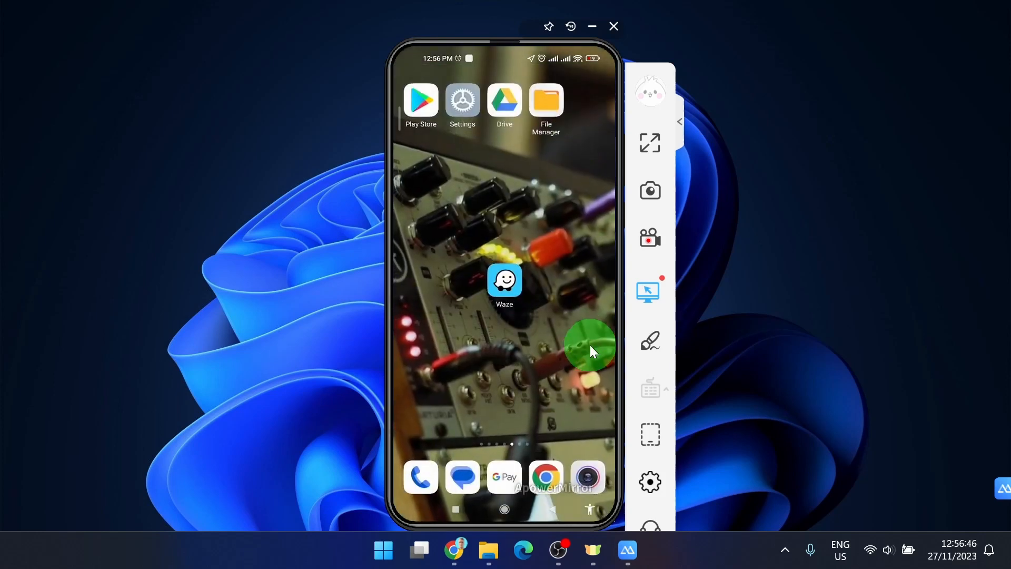
- Relaunch Waze and return to General settings, confirming Distance units still show km
{"action": "left_click", "coordinate": [504, 280]}
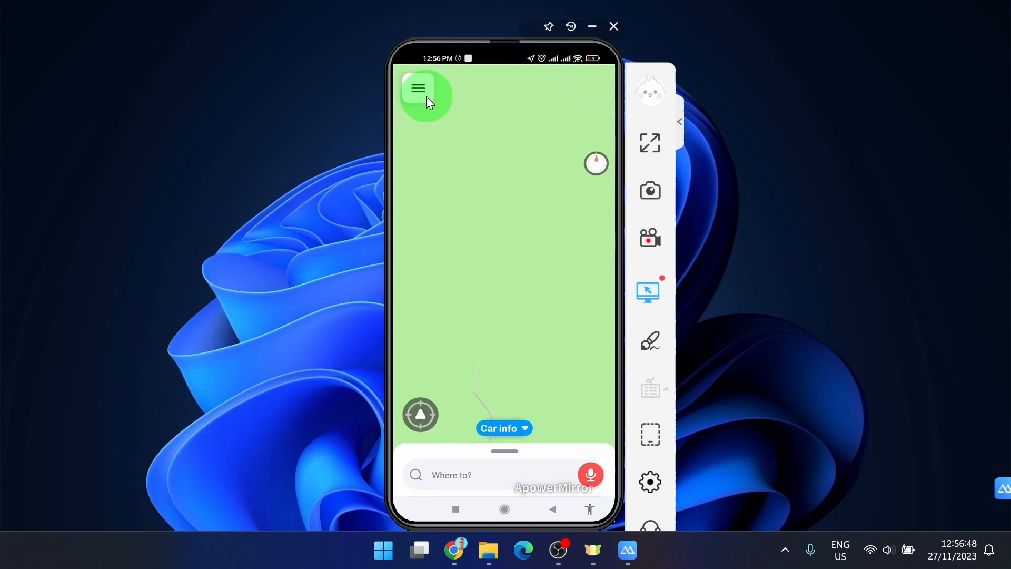
{"action": "left_click", "coordinate": [417, 88]}
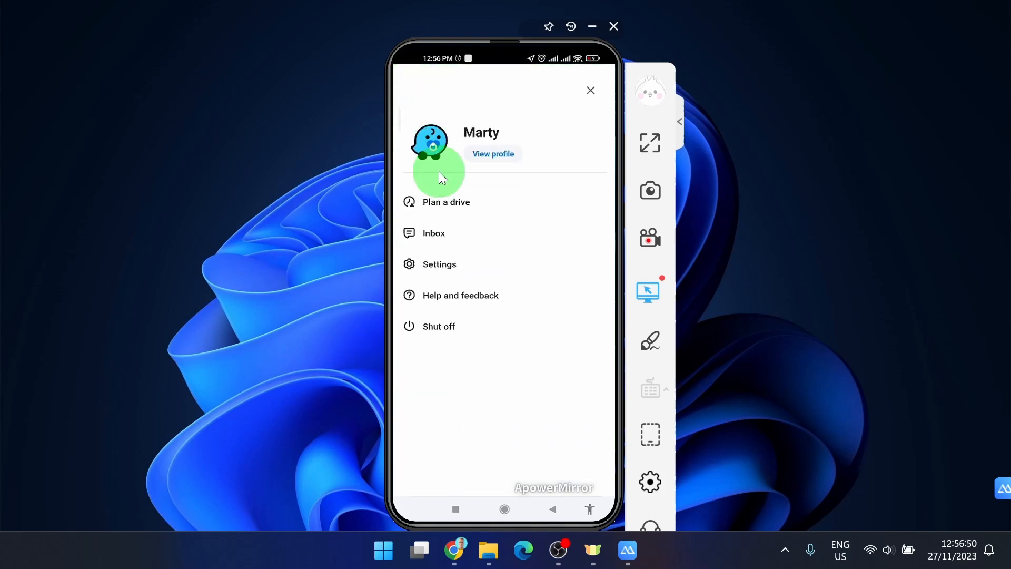
{"action": "left_click", "coordinate": [439, 263]}
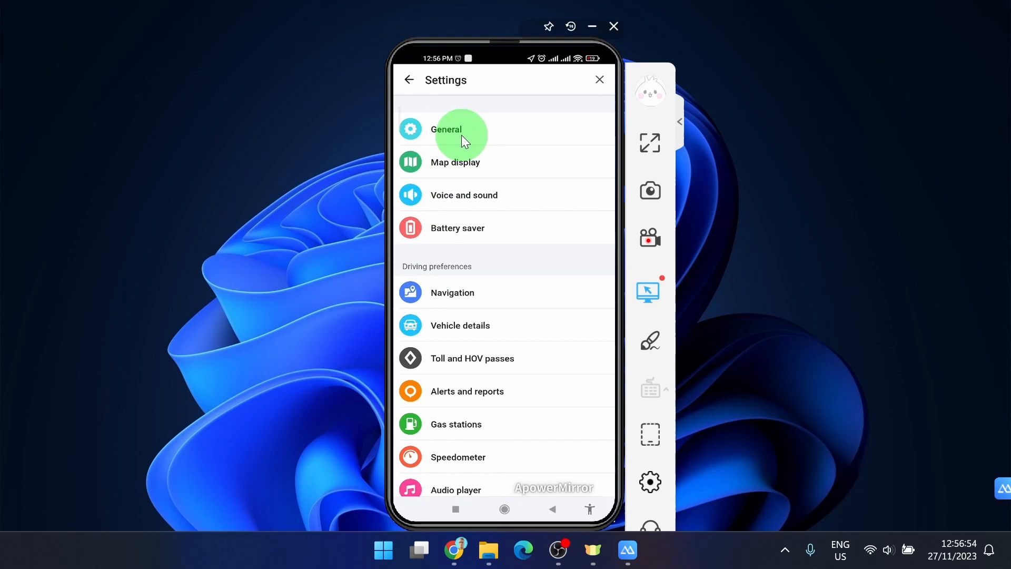
{"action": "left_click", "coordinate": [447, 128]}
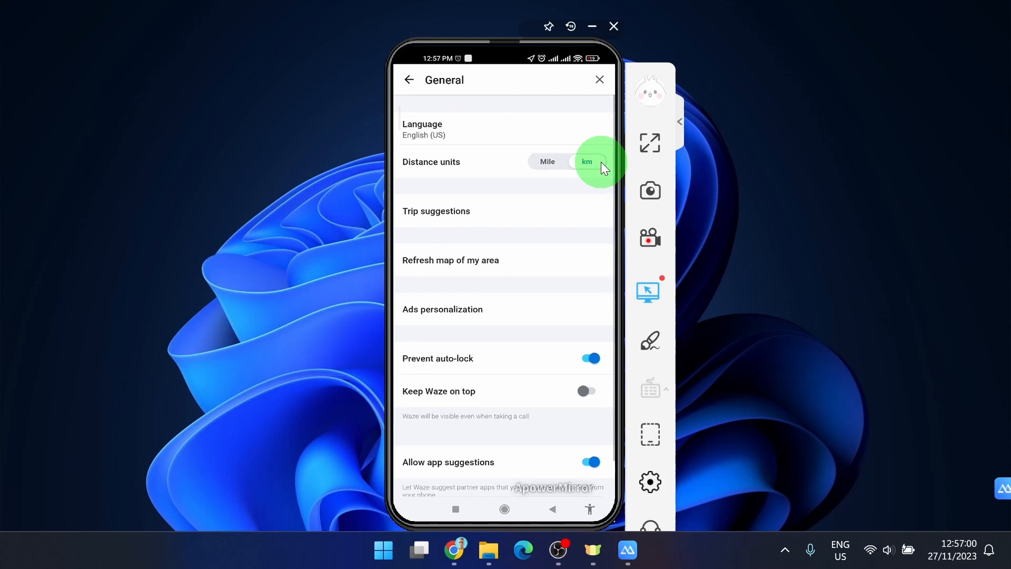
{"action": "left_click", "coordinate": [547, 161]}
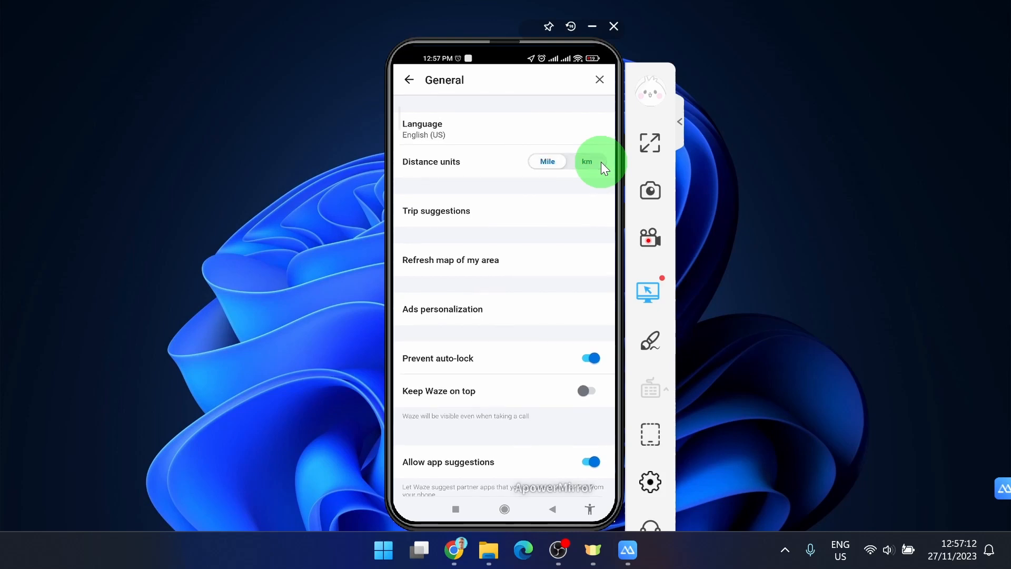
{"action": "left_click", "coordinate": [587, 162]}
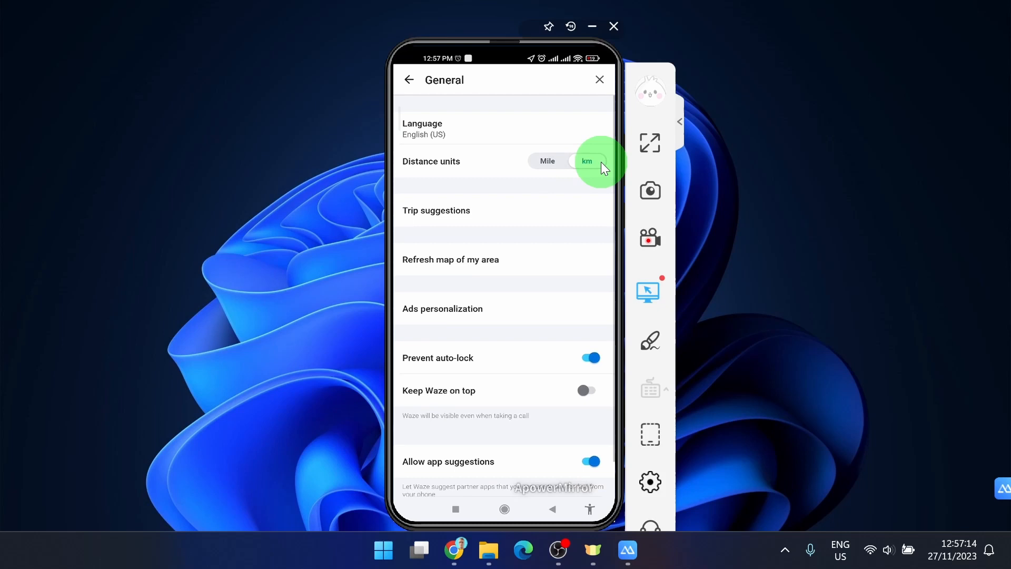